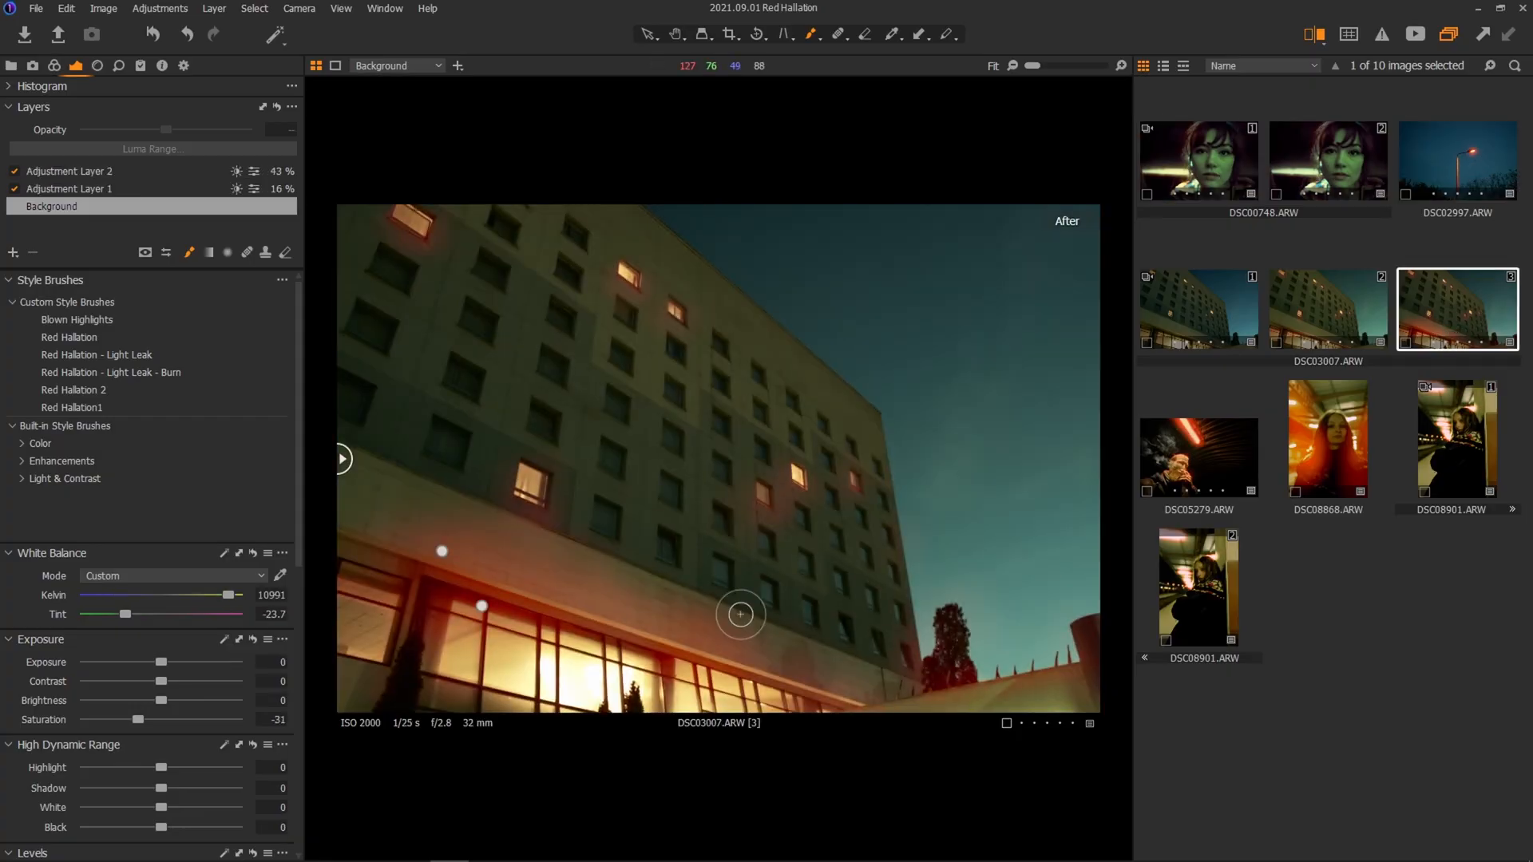
View the underpass smoker and red-lit woman photos that already carry the halation layers.
{"action": "left_click", "coordinate": [1197, 457]}
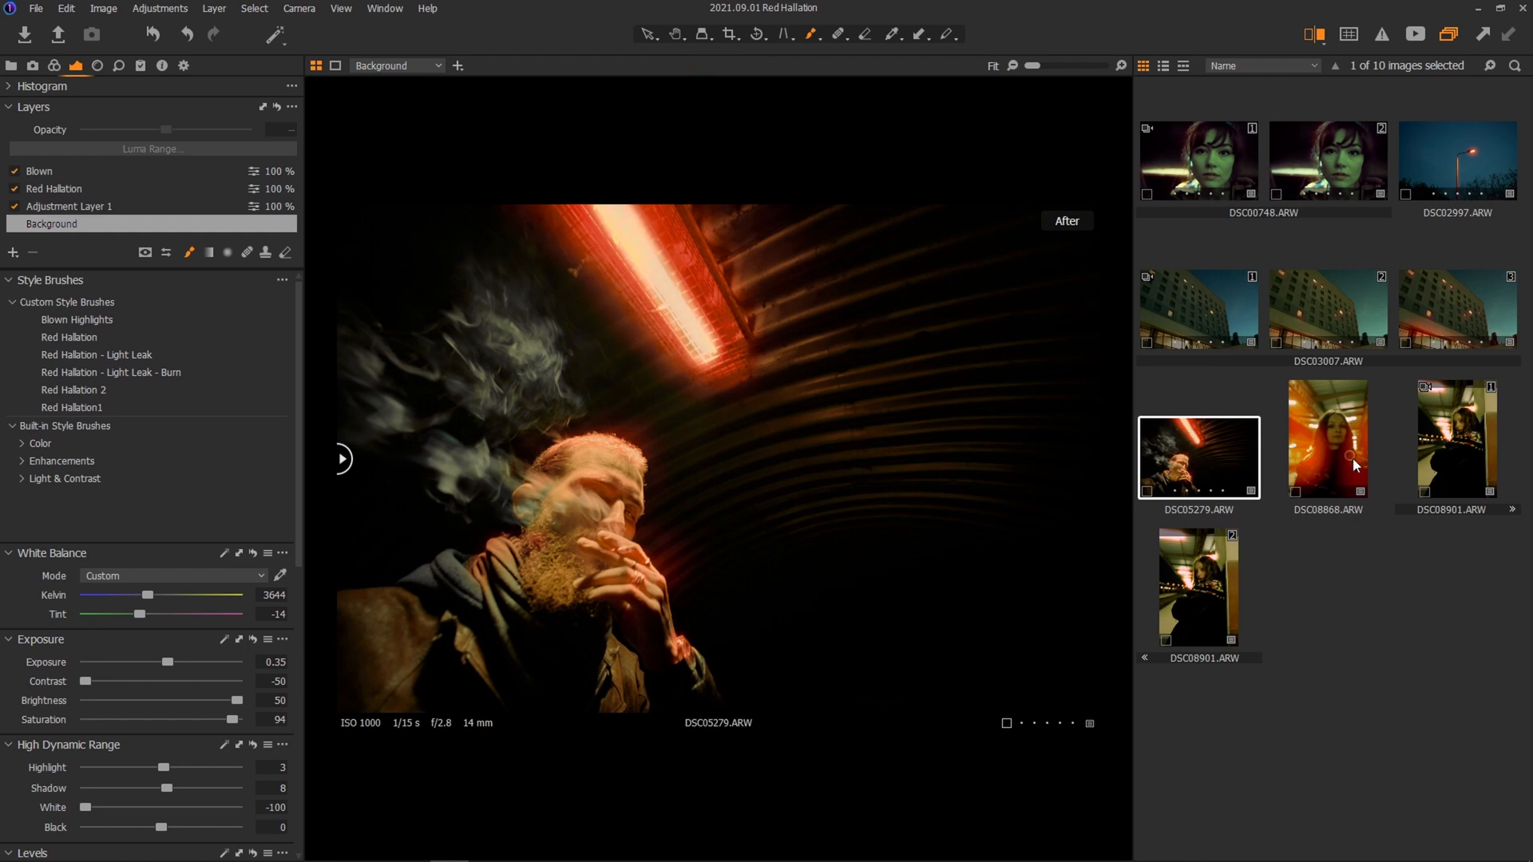
{"action": "left_click", "coordinate": [1198, 586]}
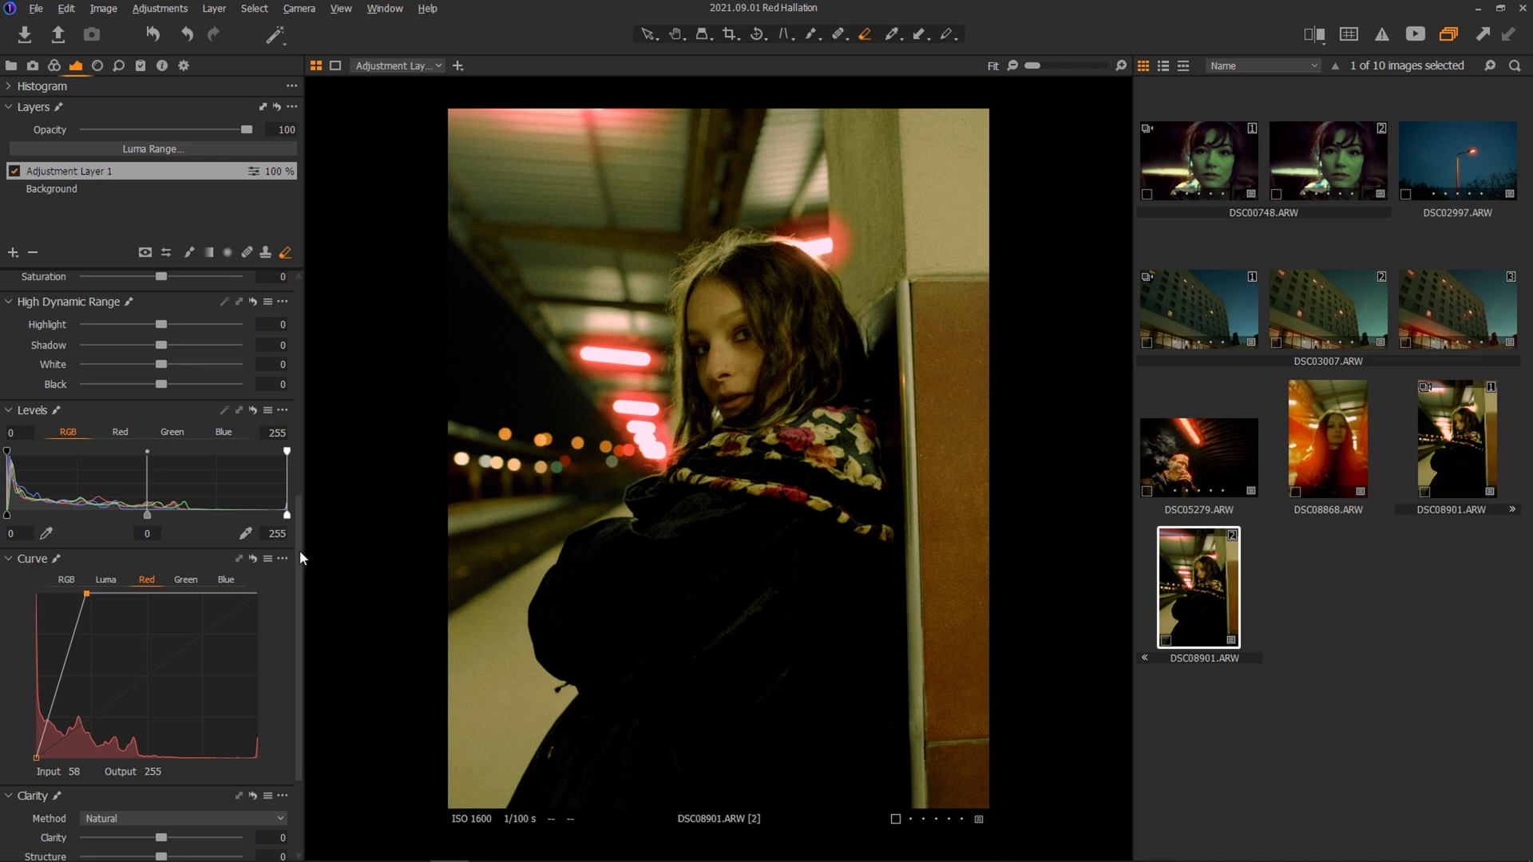
Add a new adjustment layer and fill its mask across the whole portrait.
{"action": "left_click", "coordinate": [13, 252]}
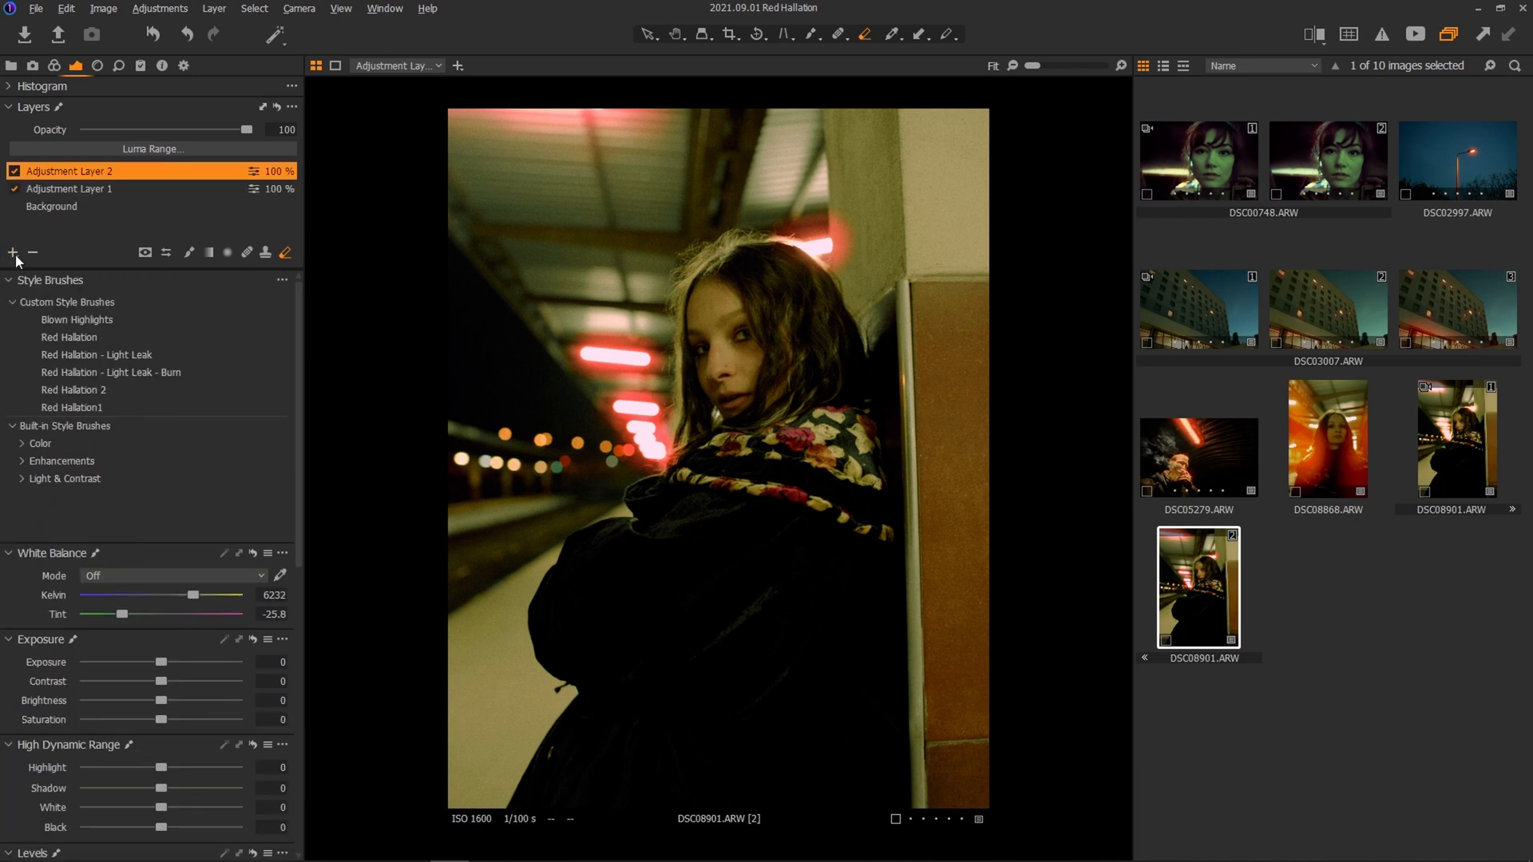
{"action": "right_click", "coordinate": [98, 171]}
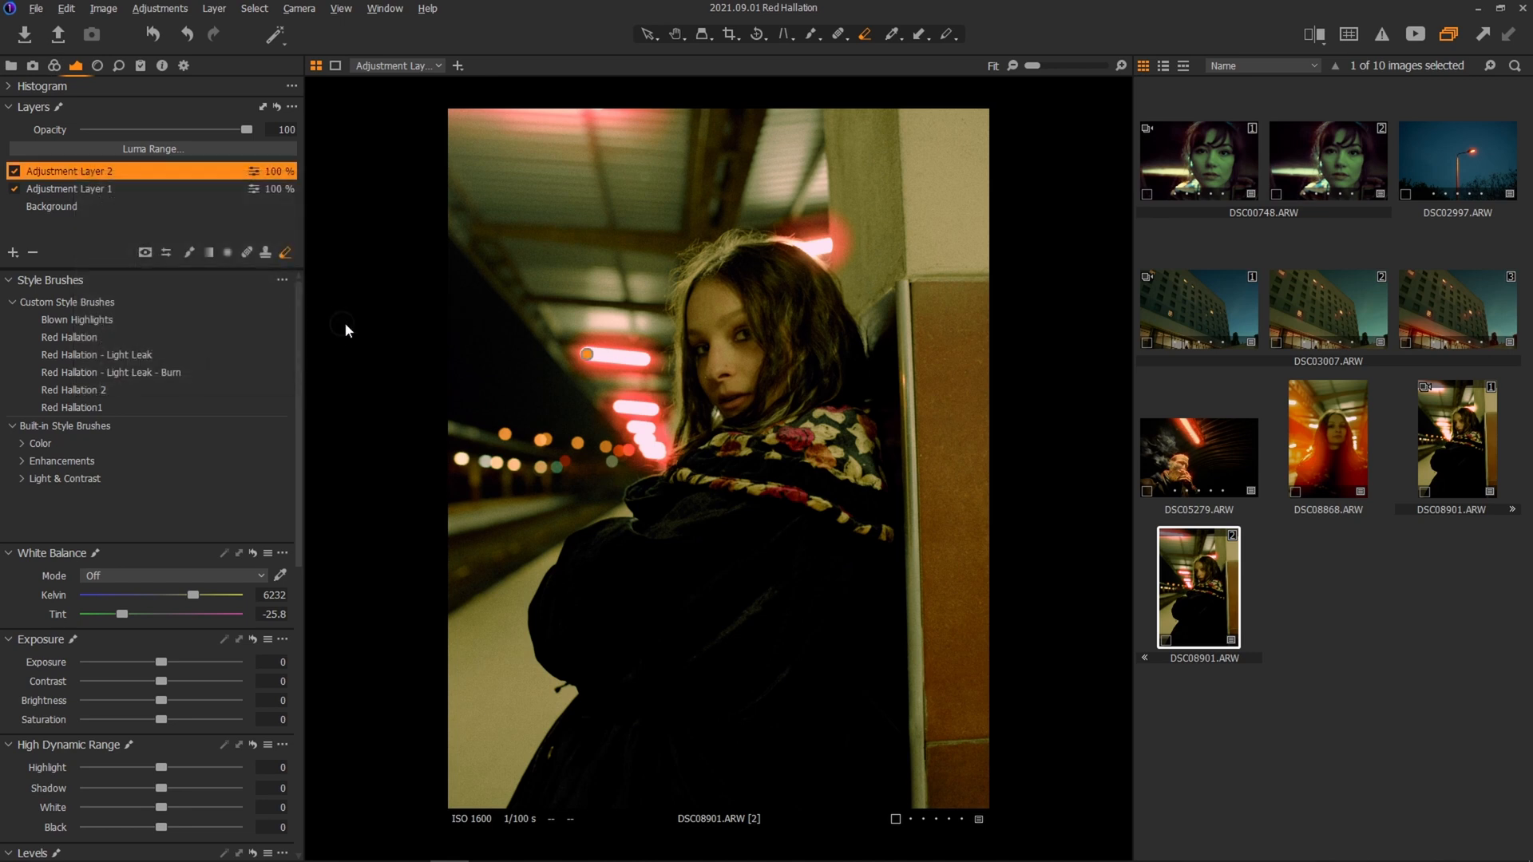
{"action": "left_click", "coordinate": [145, 253]}
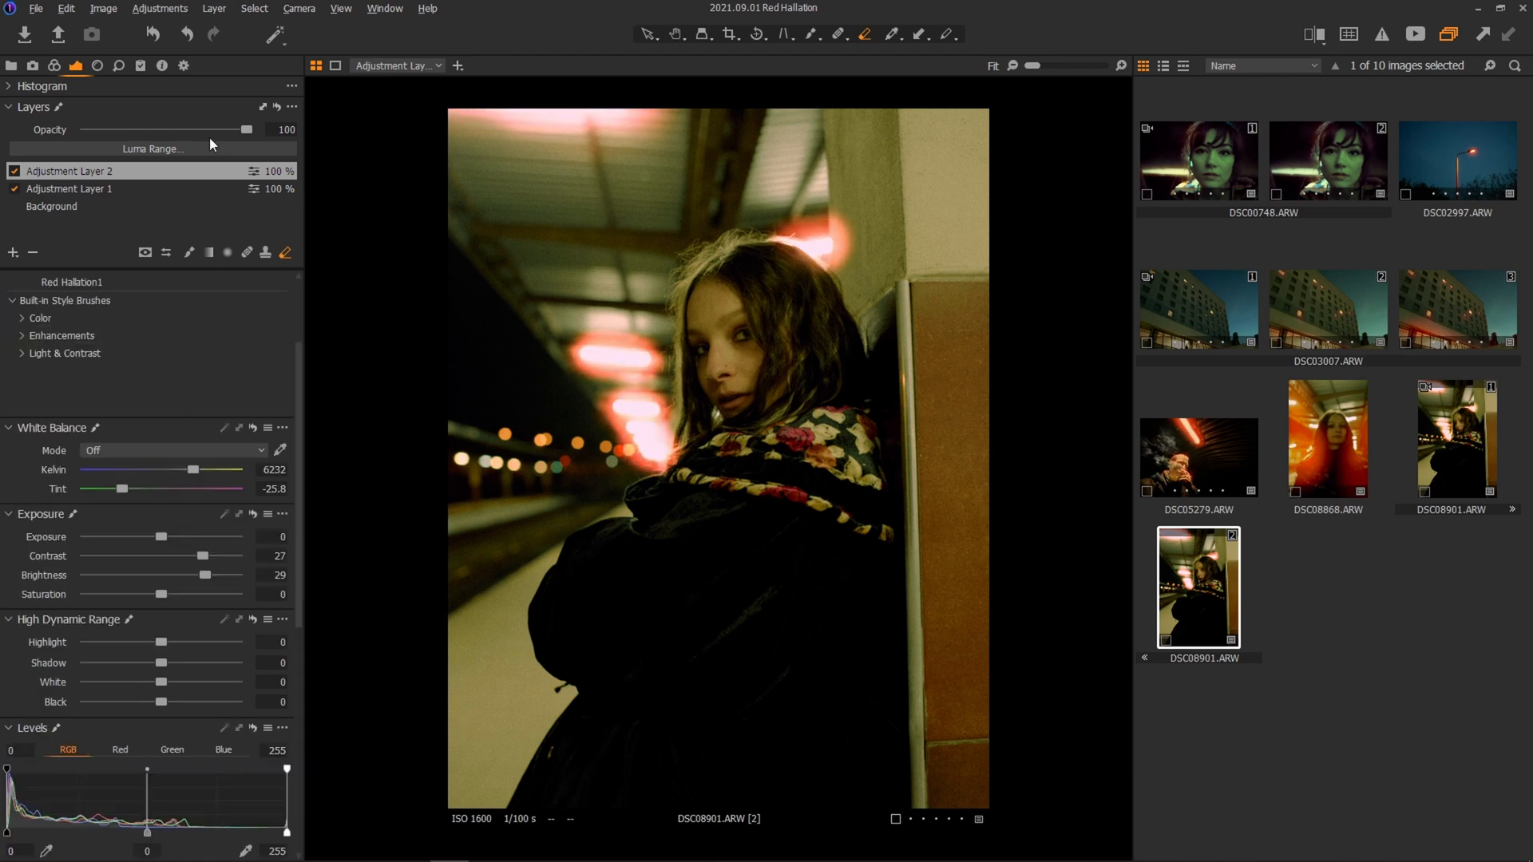
Lower the second layer's opacity slightly and confirm a 120–235 luma range on it.
{"action": "left_click_drag", "start_coordinate": [248, 129], "coordinate": [223, 130]}
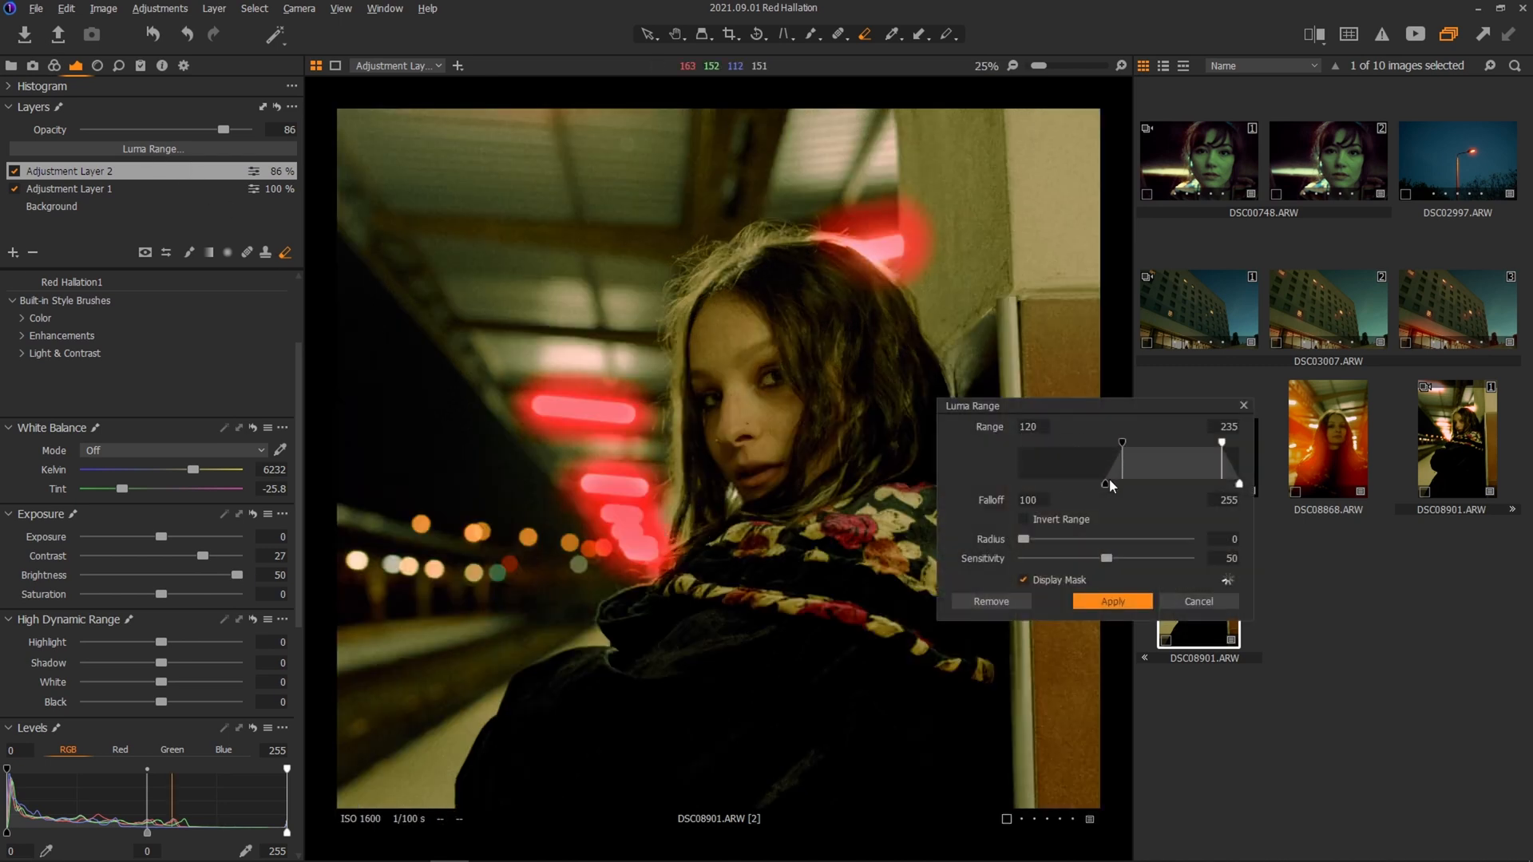
{"action": "left_click", "coordinate": [1110, 602]}
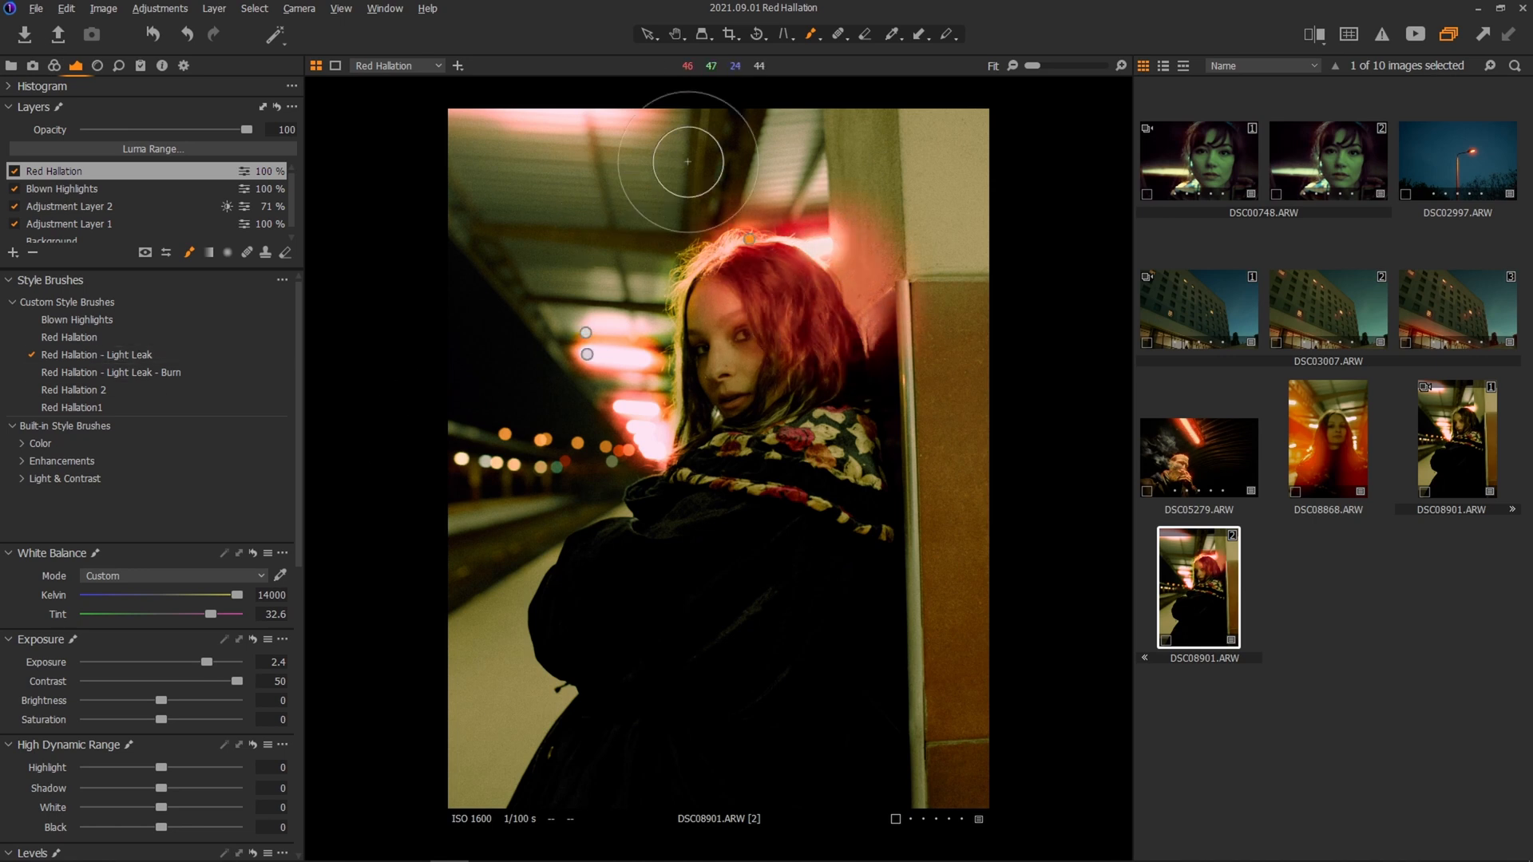
{"action": "left_click", "coordinate": [1327, 437]}
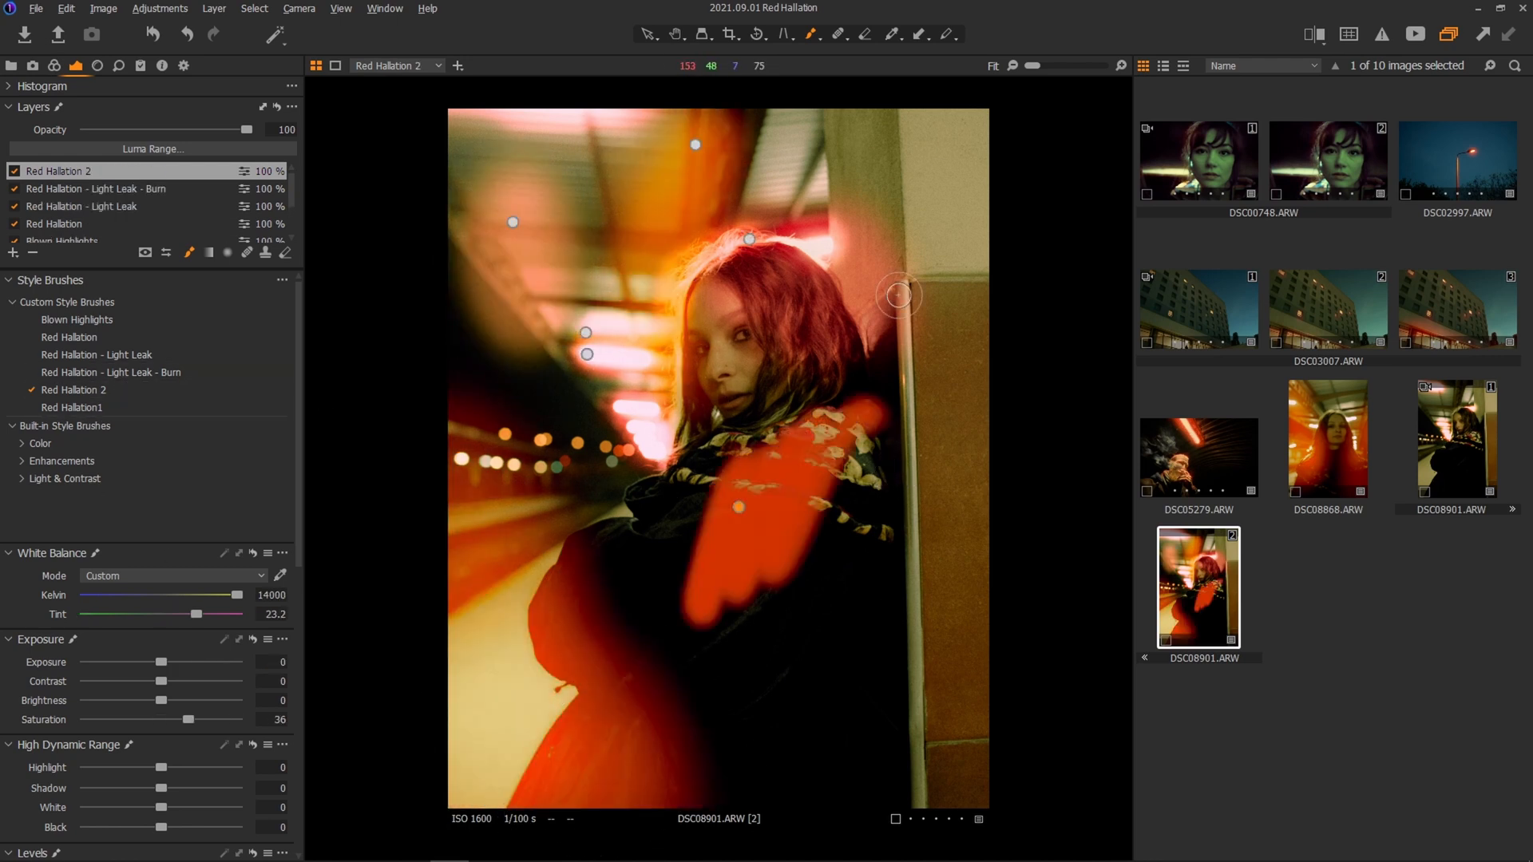
{"action": "left_click_drag", "start_coordinate": [248, 130], "coordinate": [159, 130]}
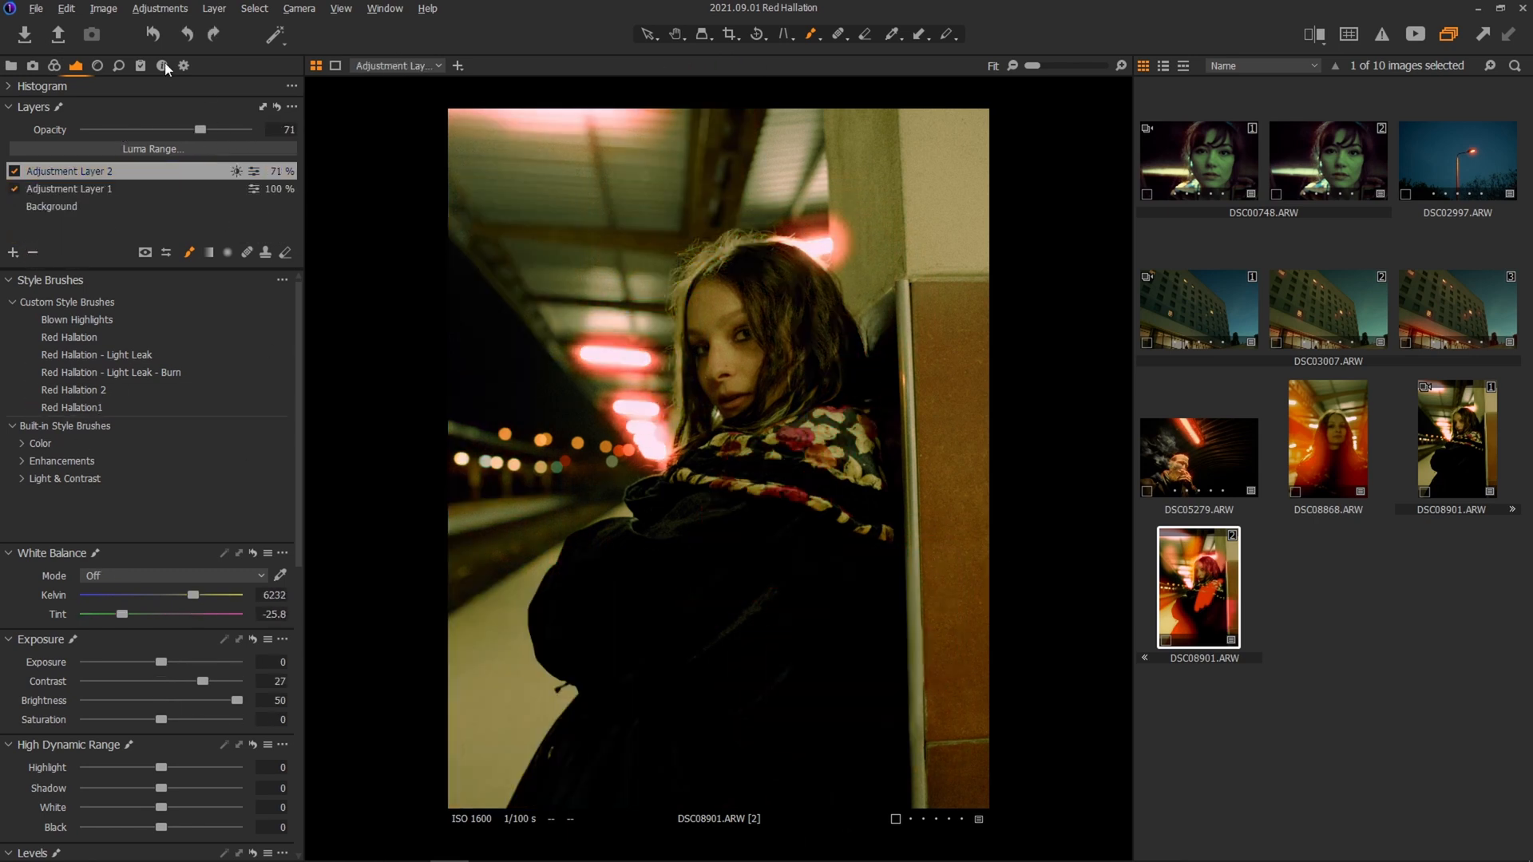
Preview a saved film style such as Film CineStill 6 on the platform portrait.
{"action": "left_click", "coordinate": [140, 65]}
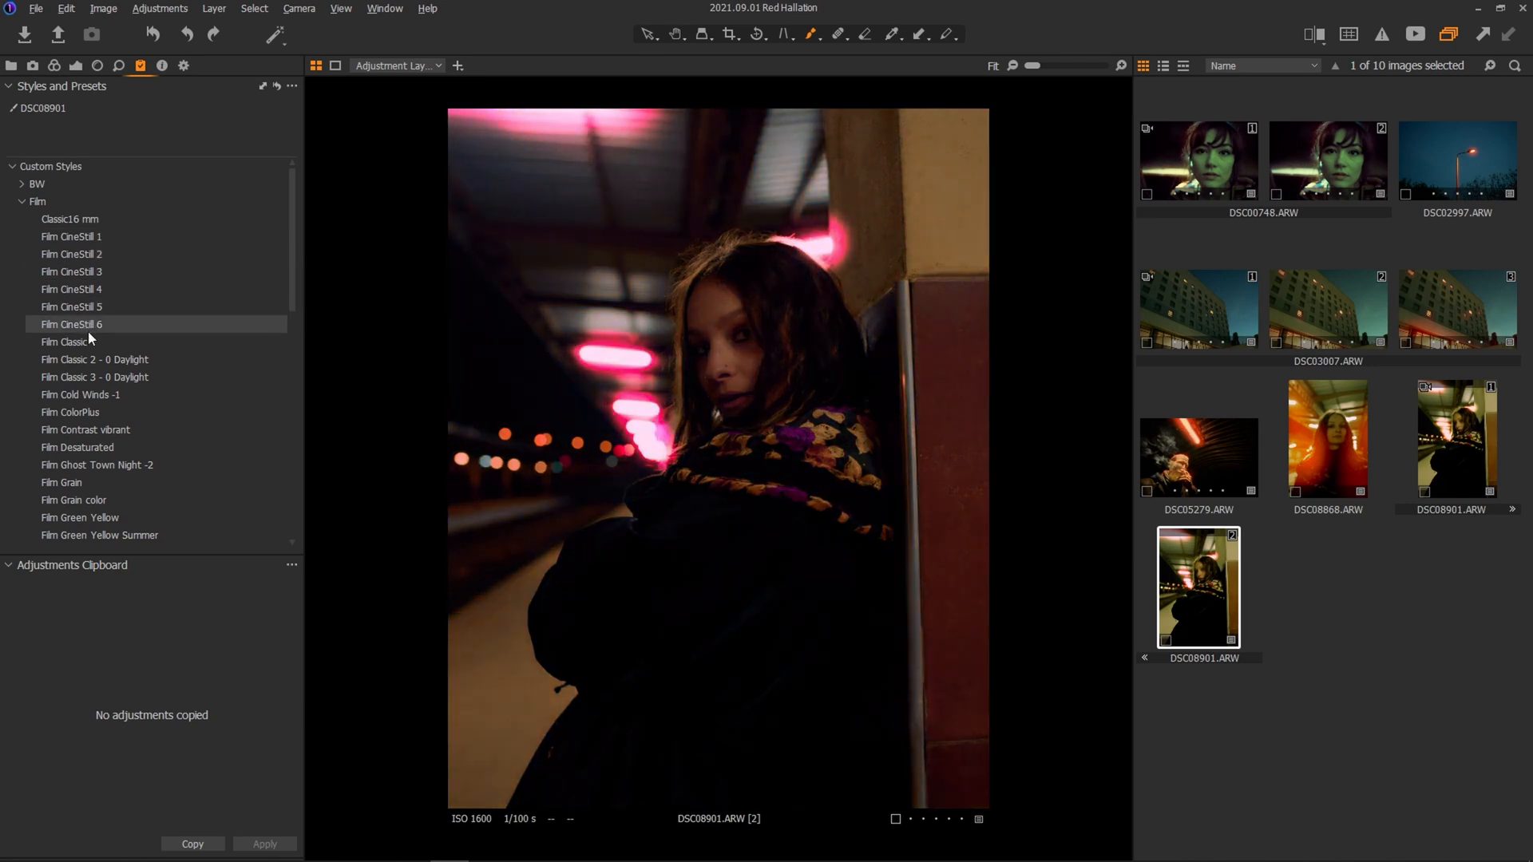
{"action": "left_click", "coordinate": [99, 535]}
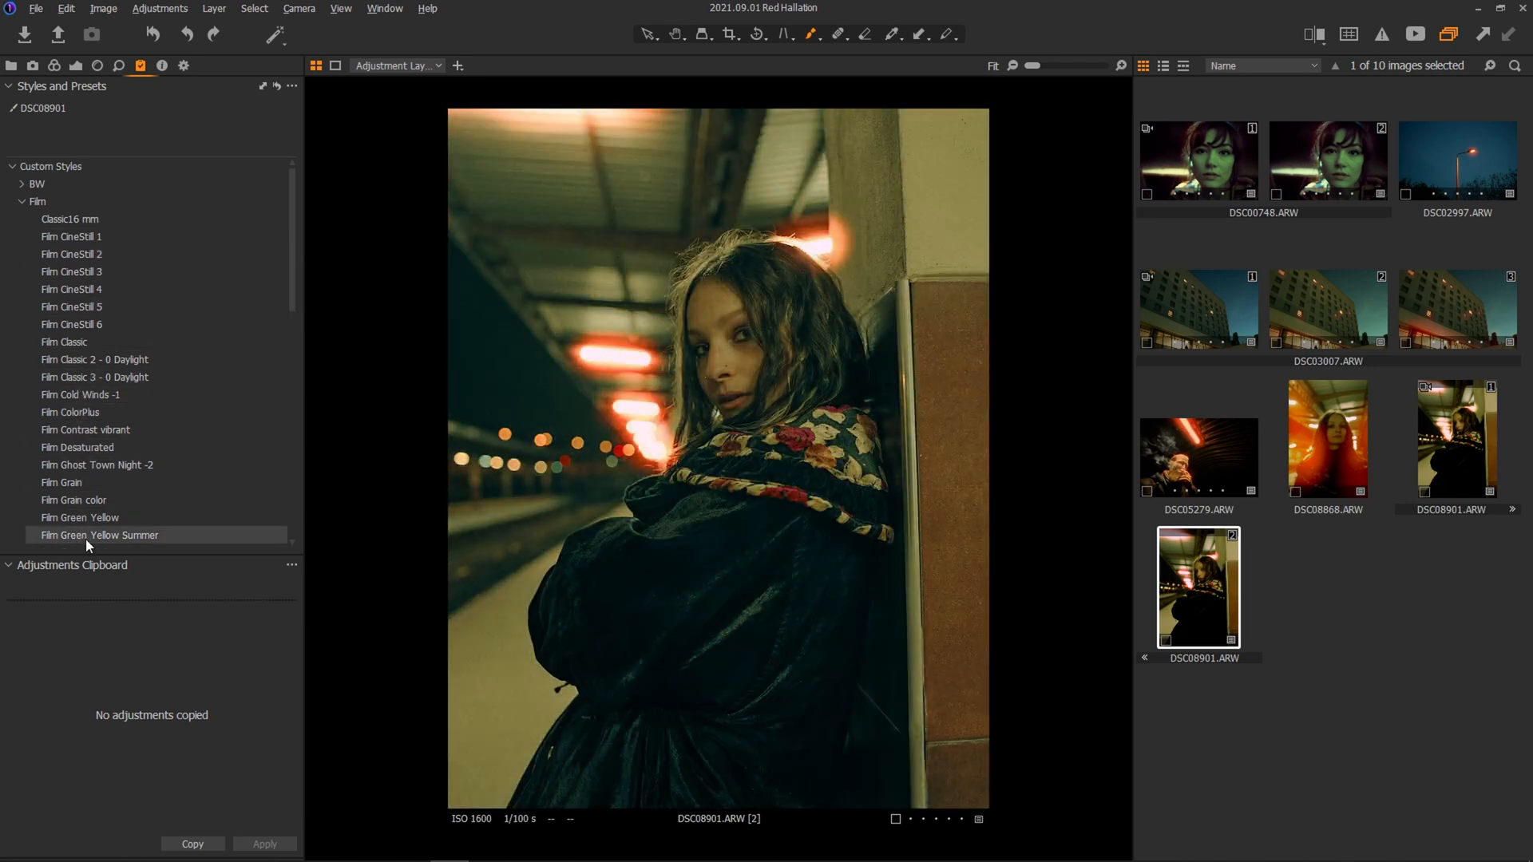